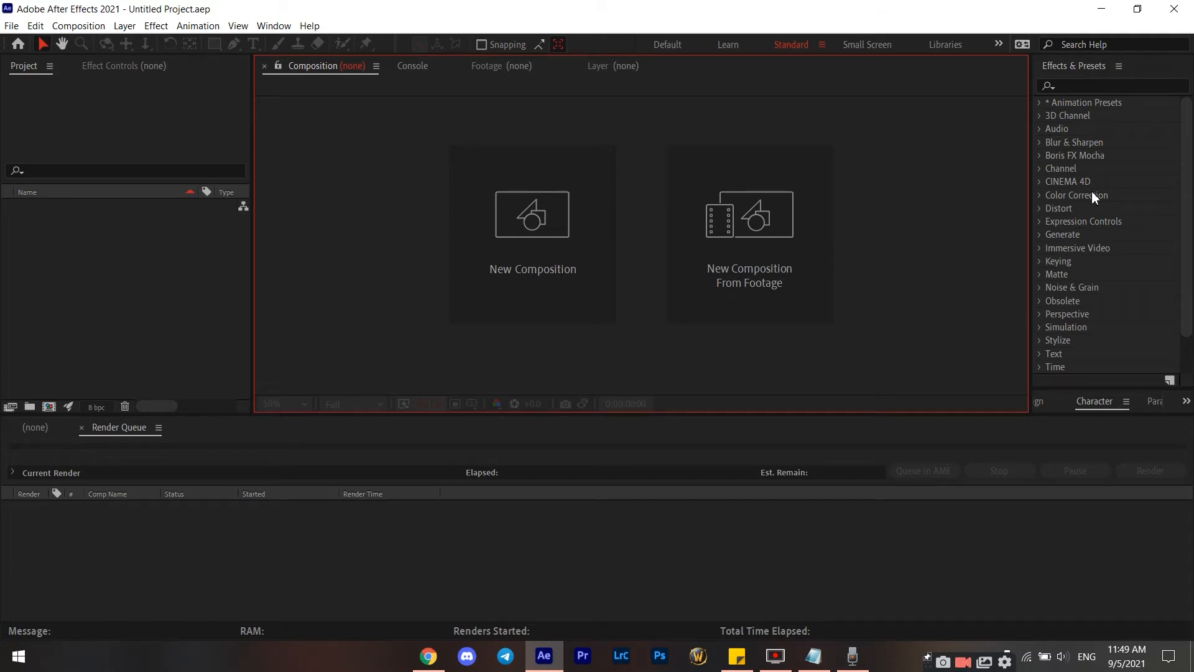
mouse_move(1073, 189)
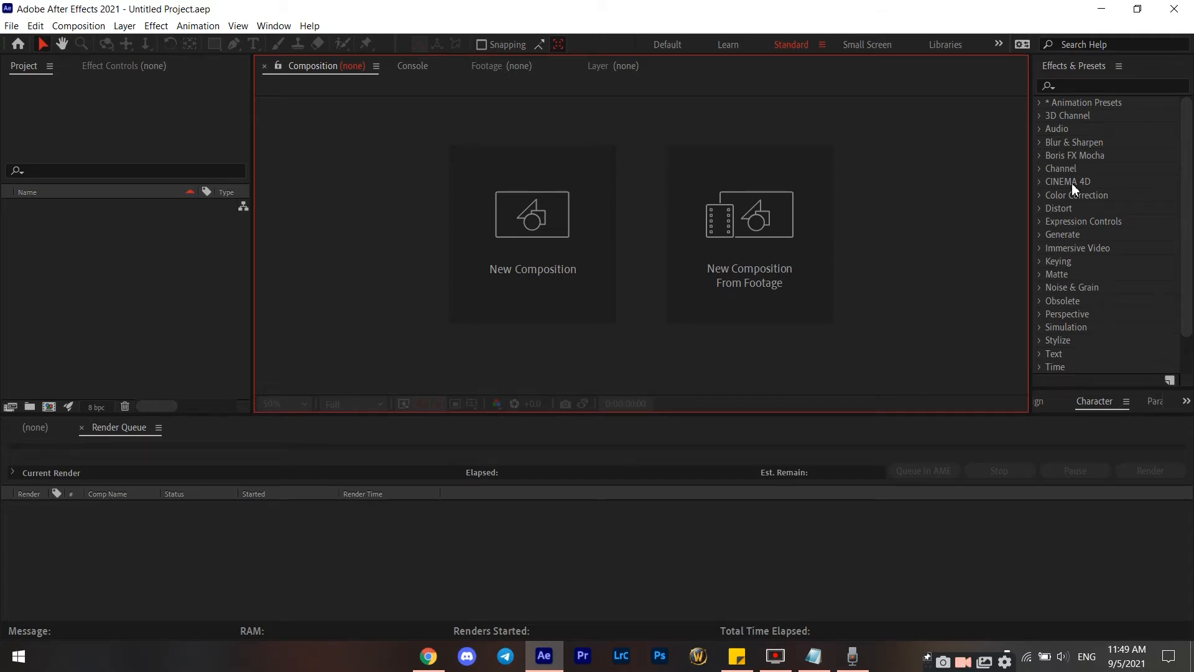
mouse_move(255, 394)
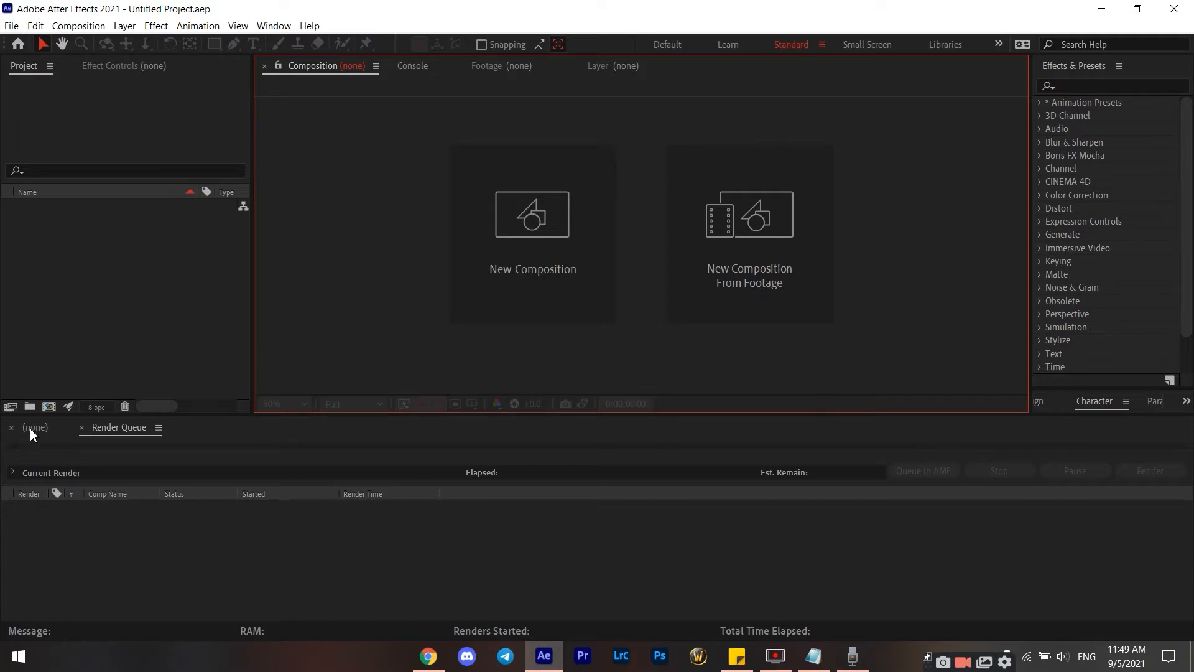
Bring the empty Timeline panel to the front before opening the Console debug view.
click(36, 427)
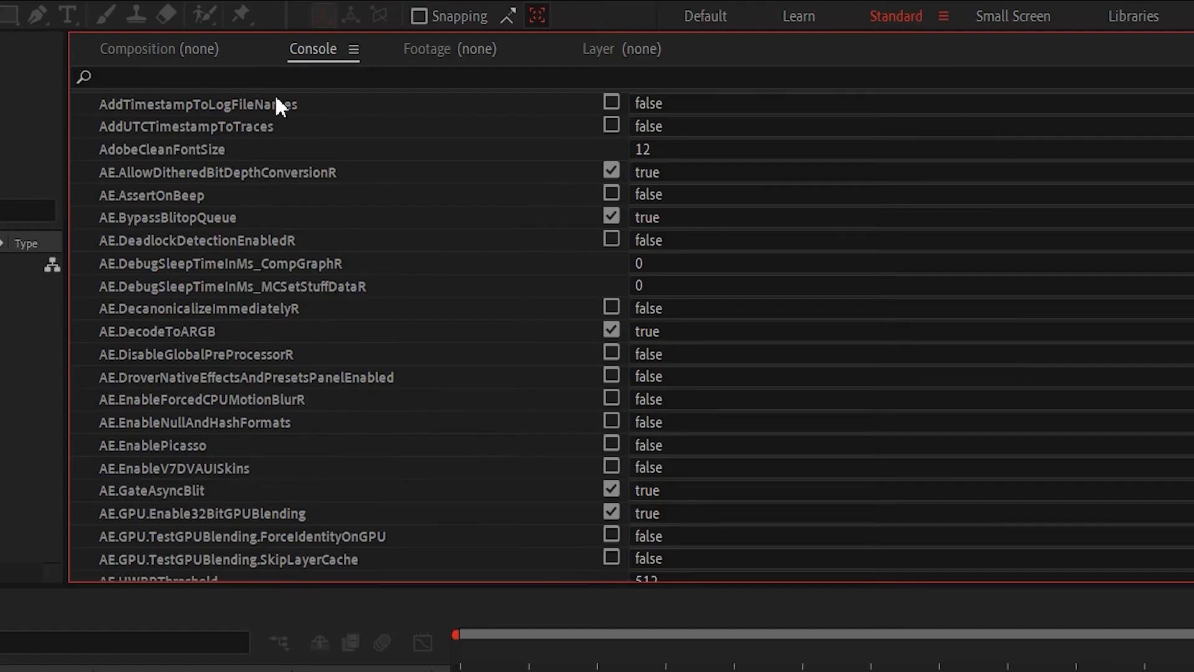
mouse_move(306, 65)
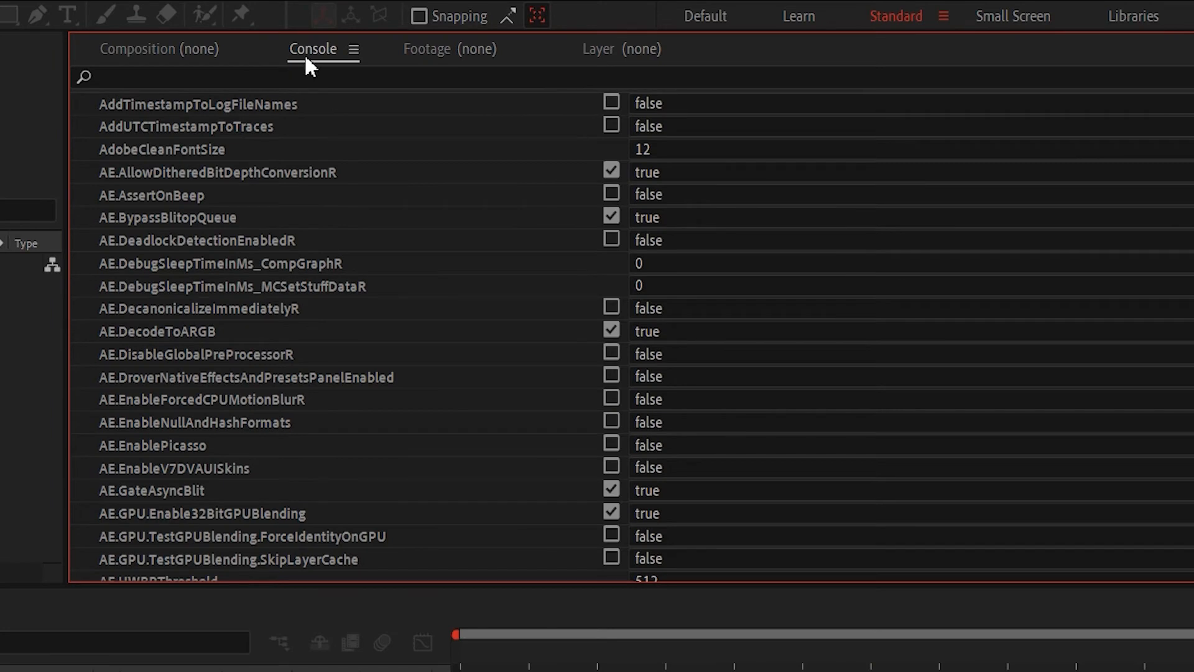
click(352, 49)
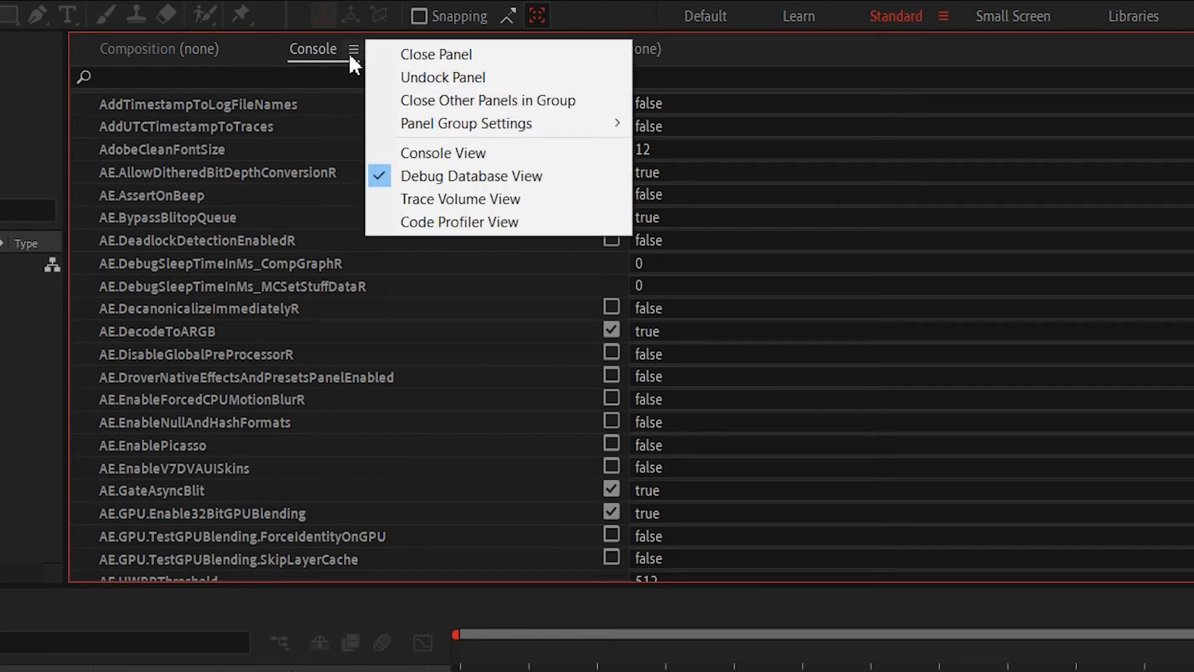
mouse_move(465, 176)
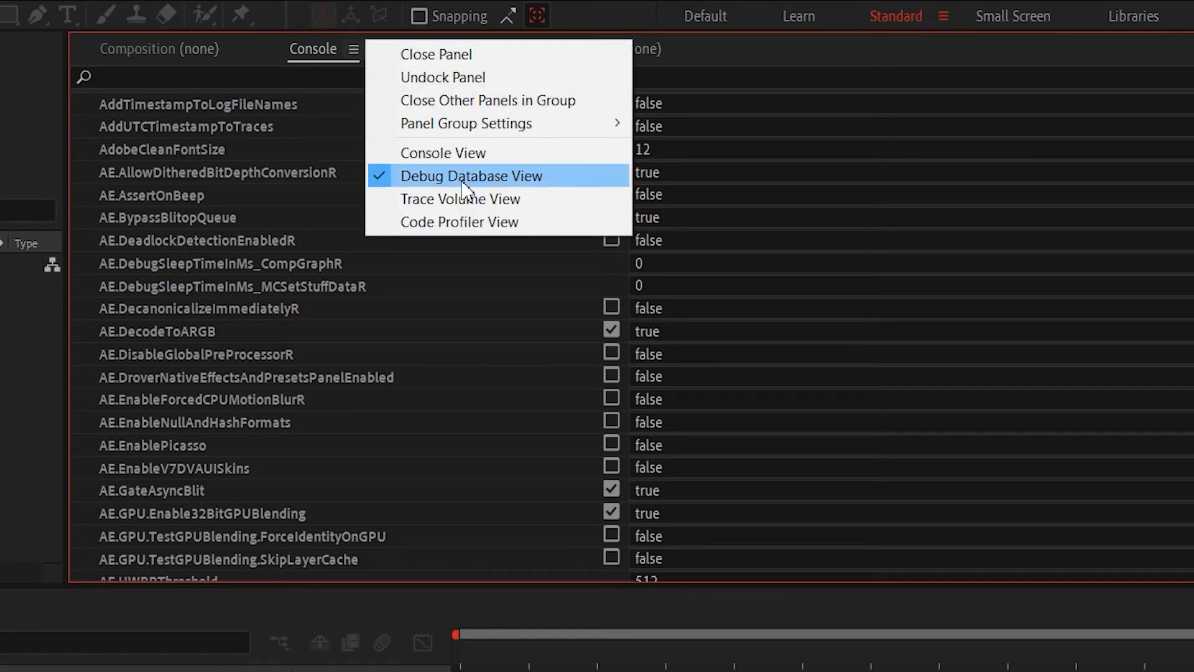
mouse_move(304, 61)
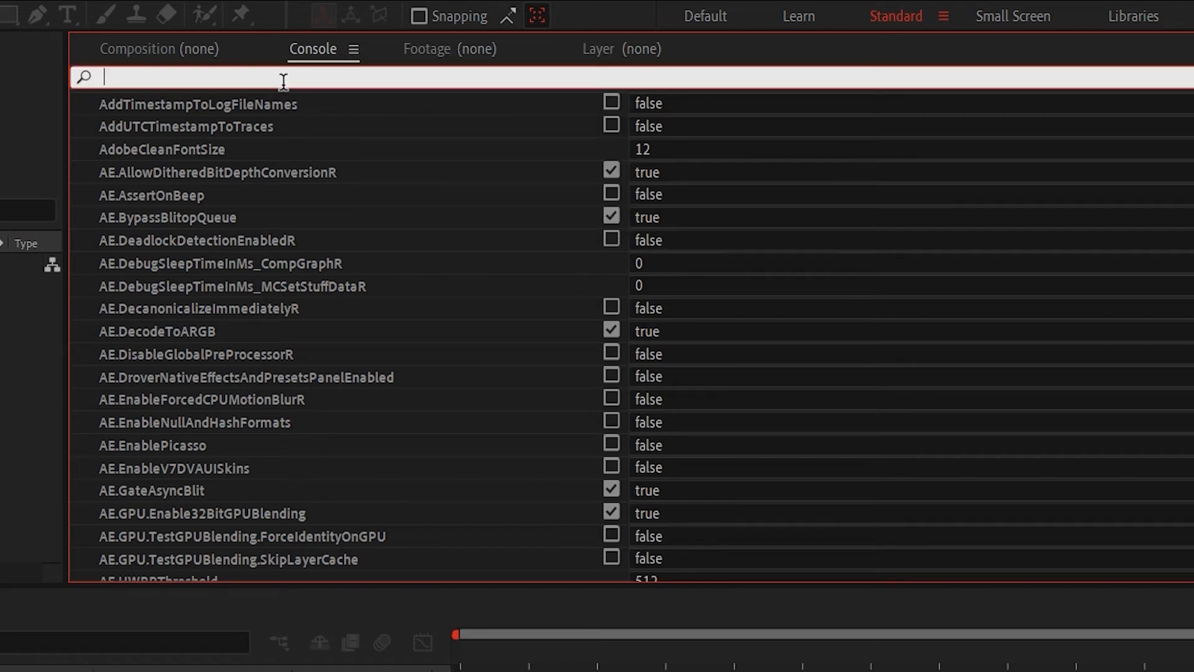
Filter the debug settings by 'color' and toggle Enable_Theme_Colorizing off then back to true.
text(color)
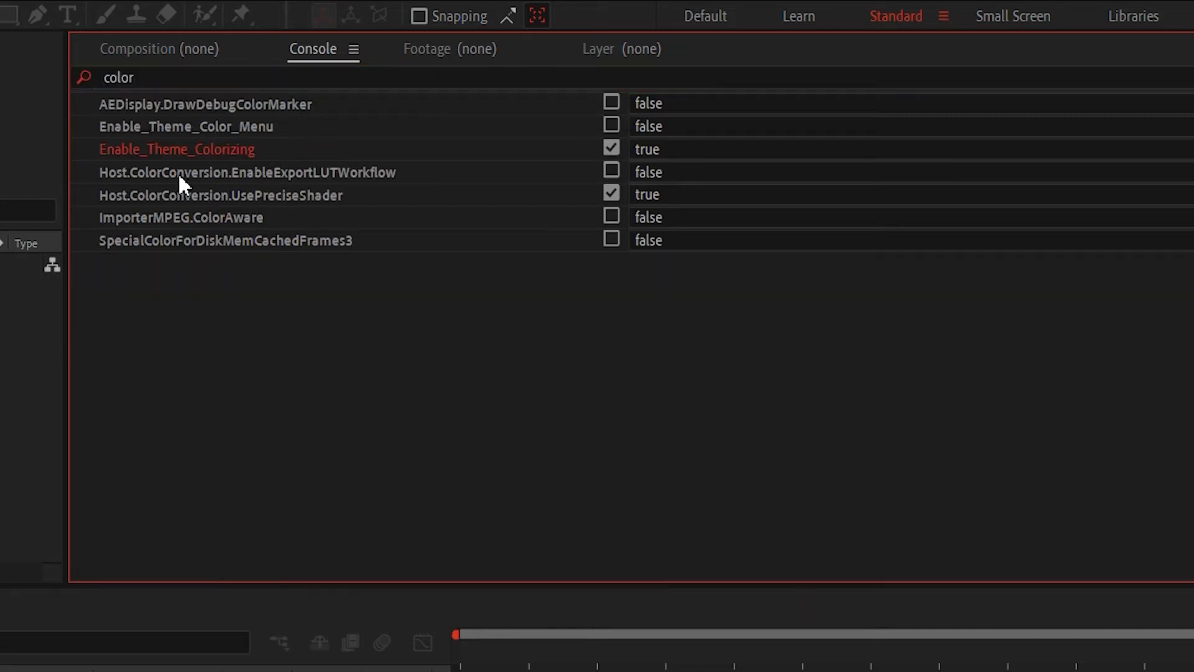
mouse_move(581, 138)
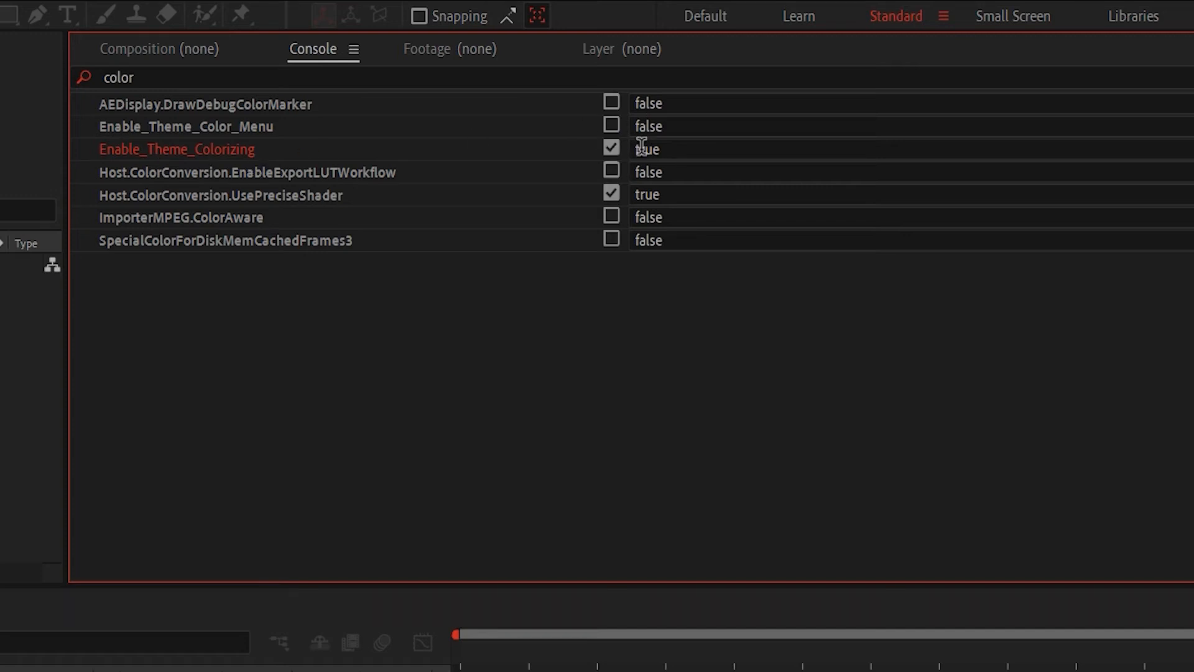
click(613, 148)
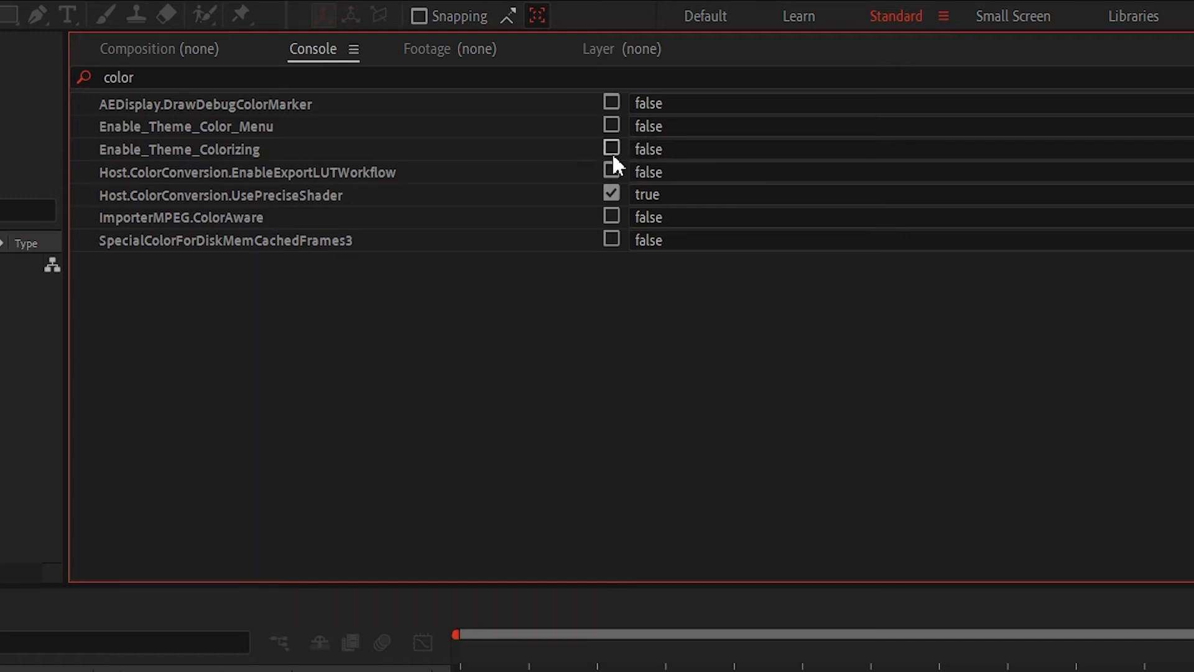
click(612, 147)
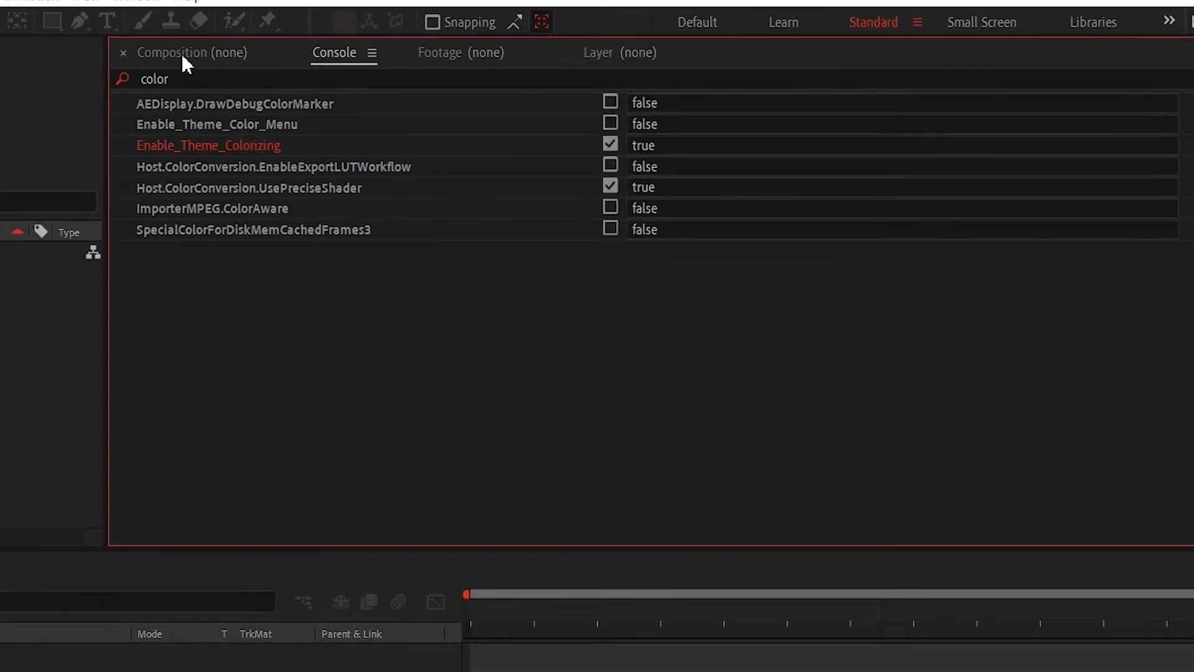
In Preferences > Appearance, set the interface highlight color to magenta #DC03FF.
click(45, 31)
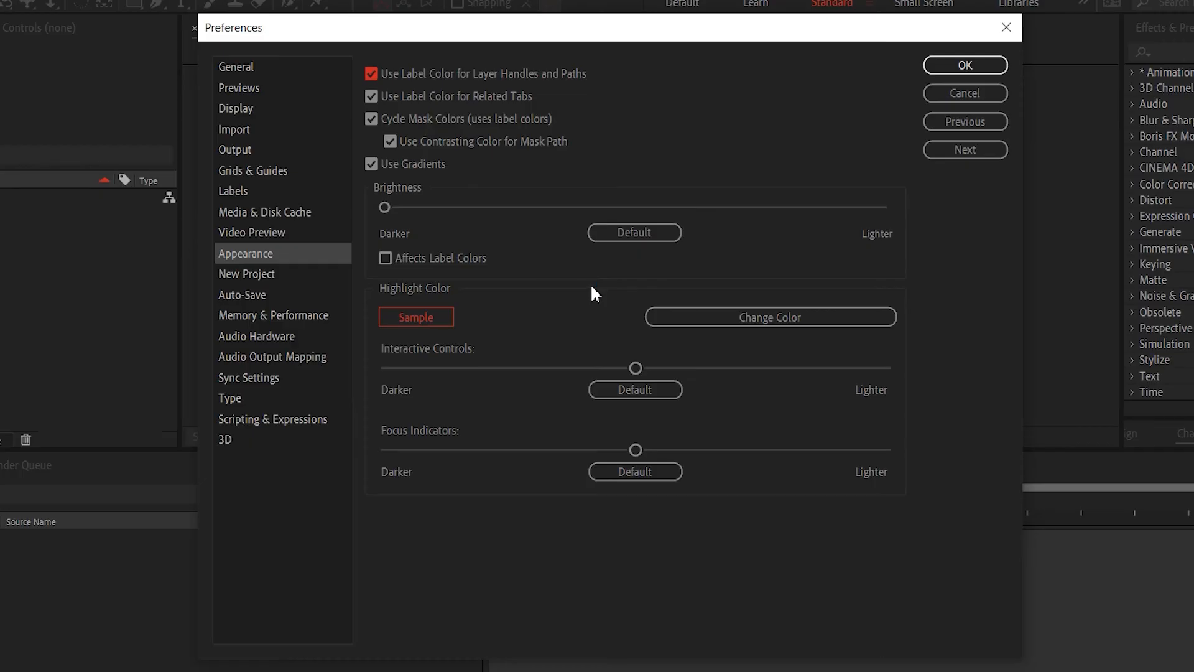
click(769, 318)
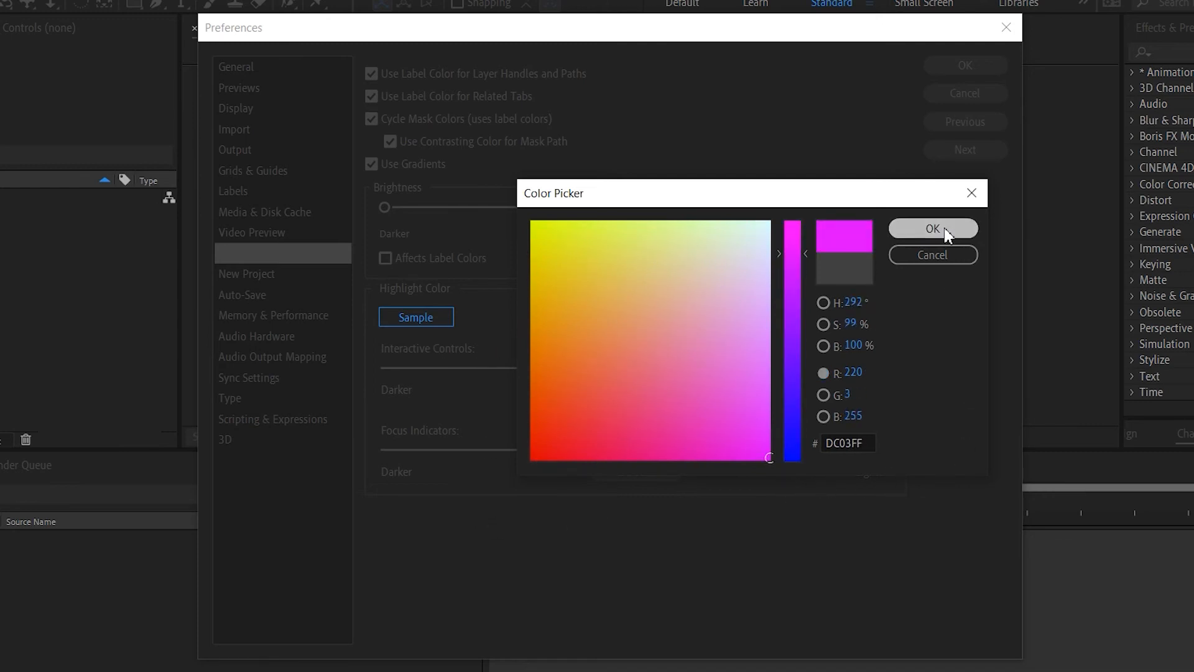
click(932, 229)
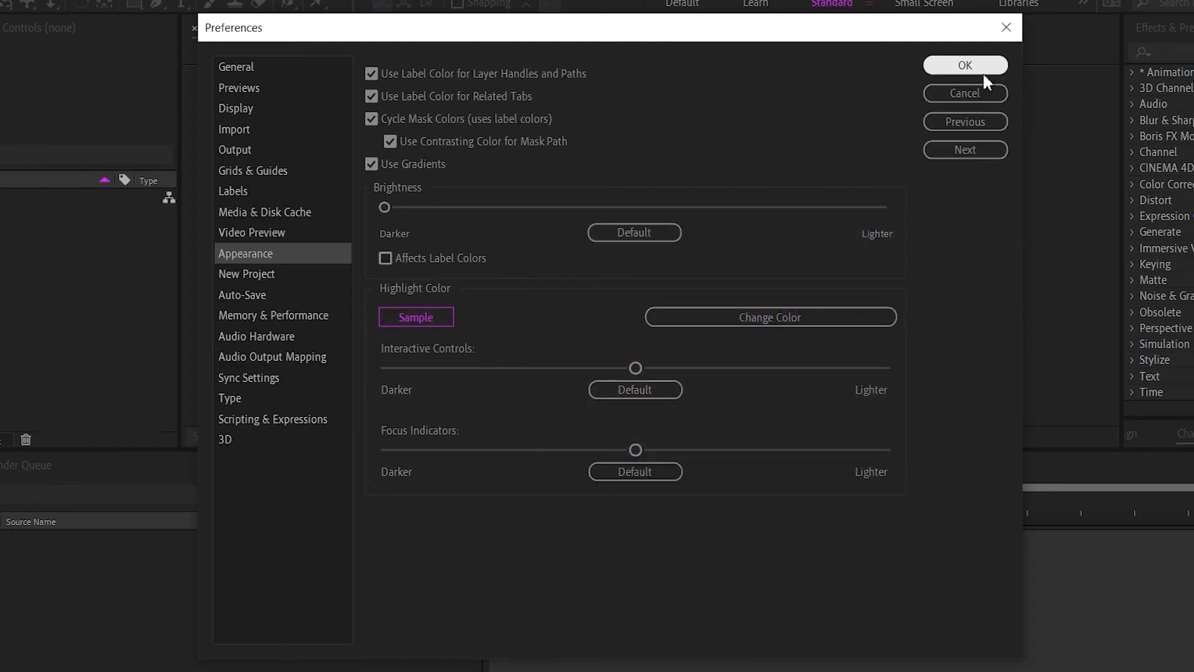
mouse_move(55, 247)
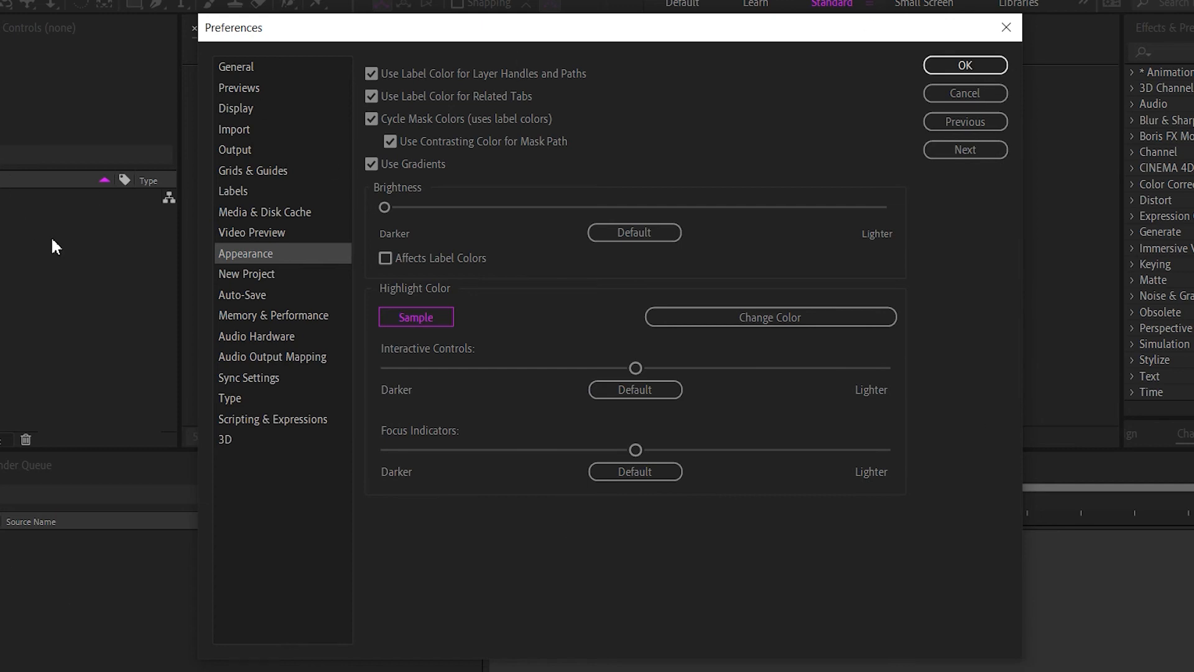
Reopen Change Color and pick fully saturated pure red #FF0000 as the highlight color.
click(769, 317)
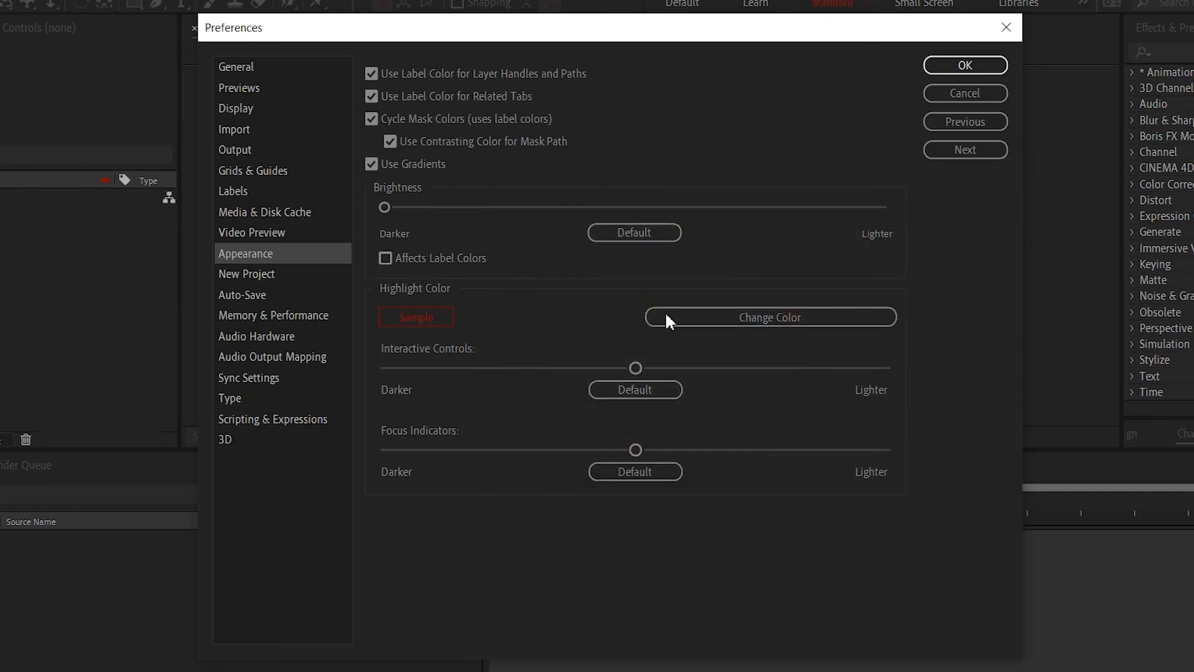
click(769, 318)
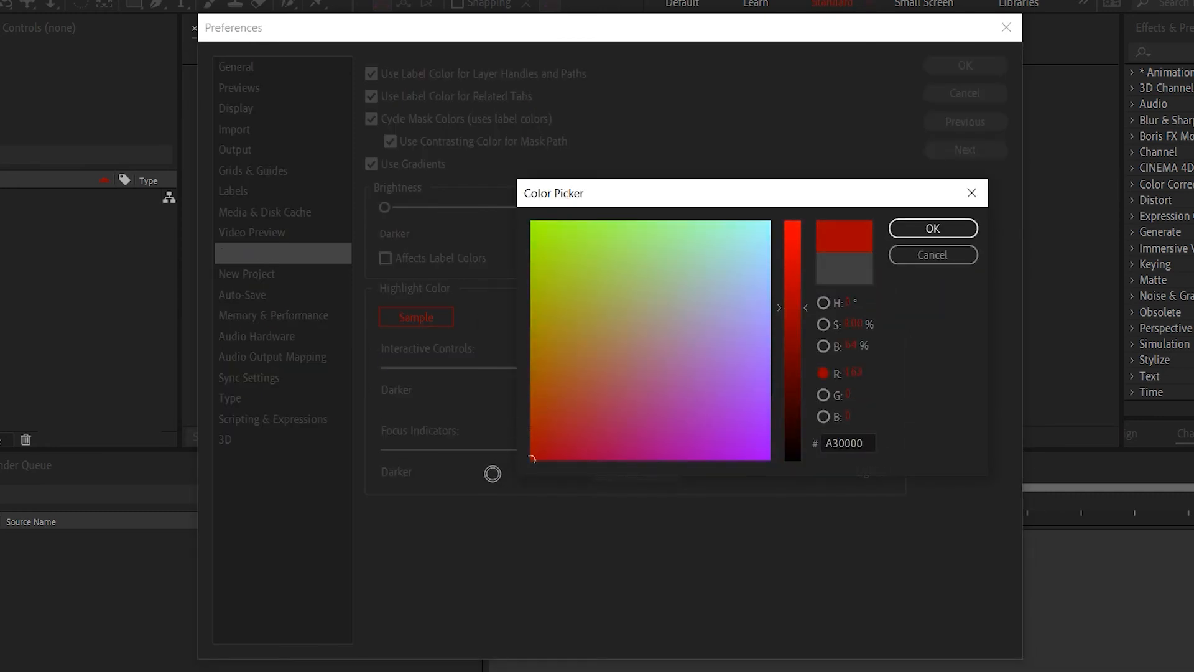
click(762, 225)
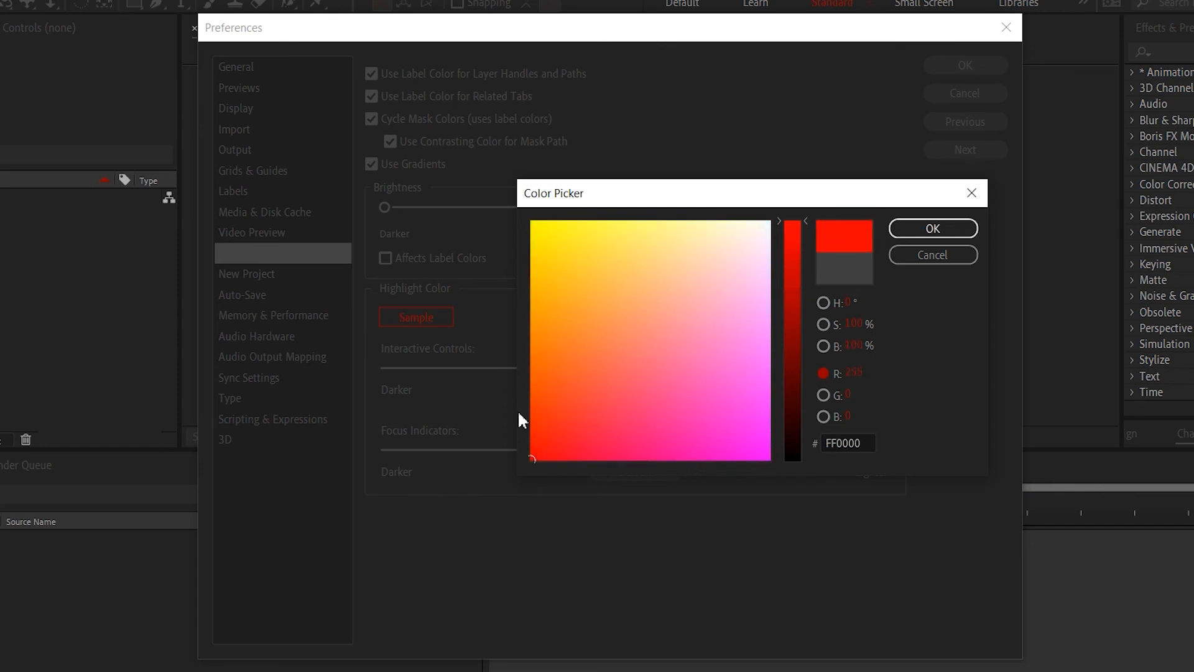